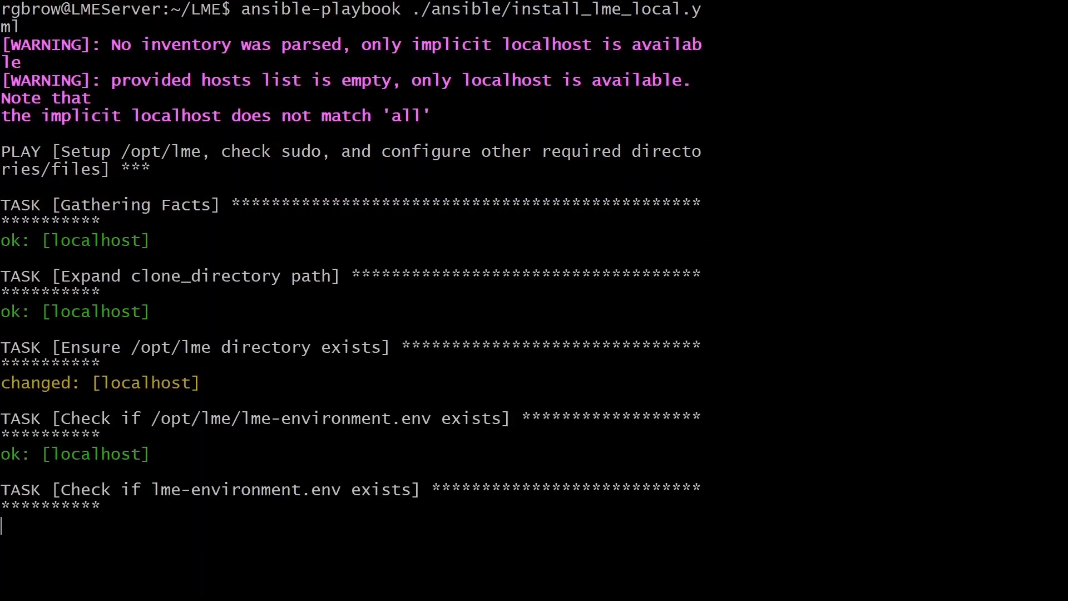
Follow the install_lme_local.yml playbook output as its /opt/lme setup tasks complete on localhost.
scroll("down", 3)
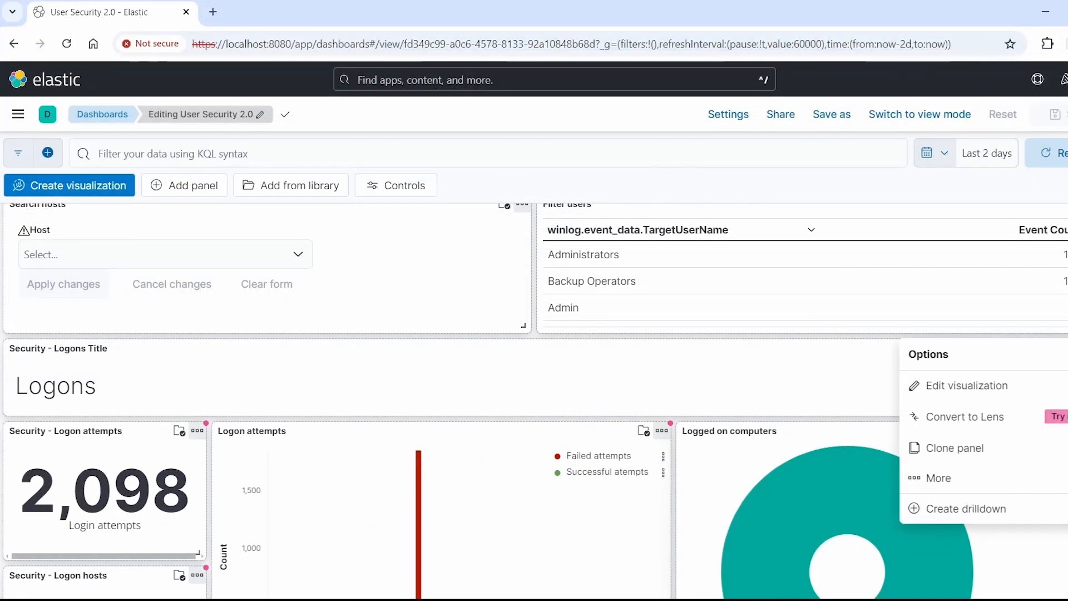
Choose Edit visualization on the Logged on computers panel to open Human User Logon Events.
left_click(966, 386)
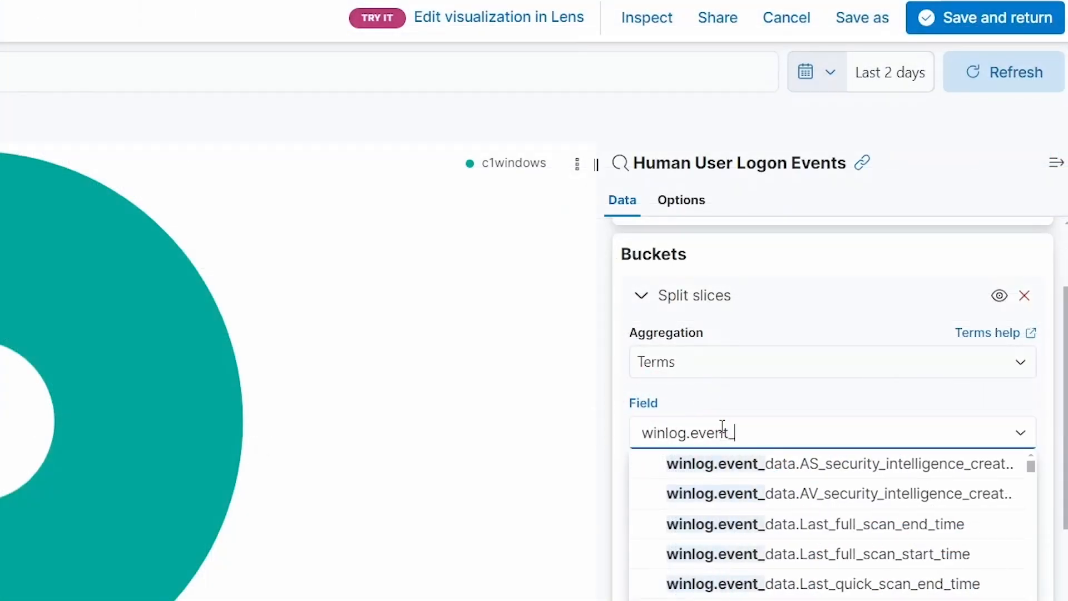